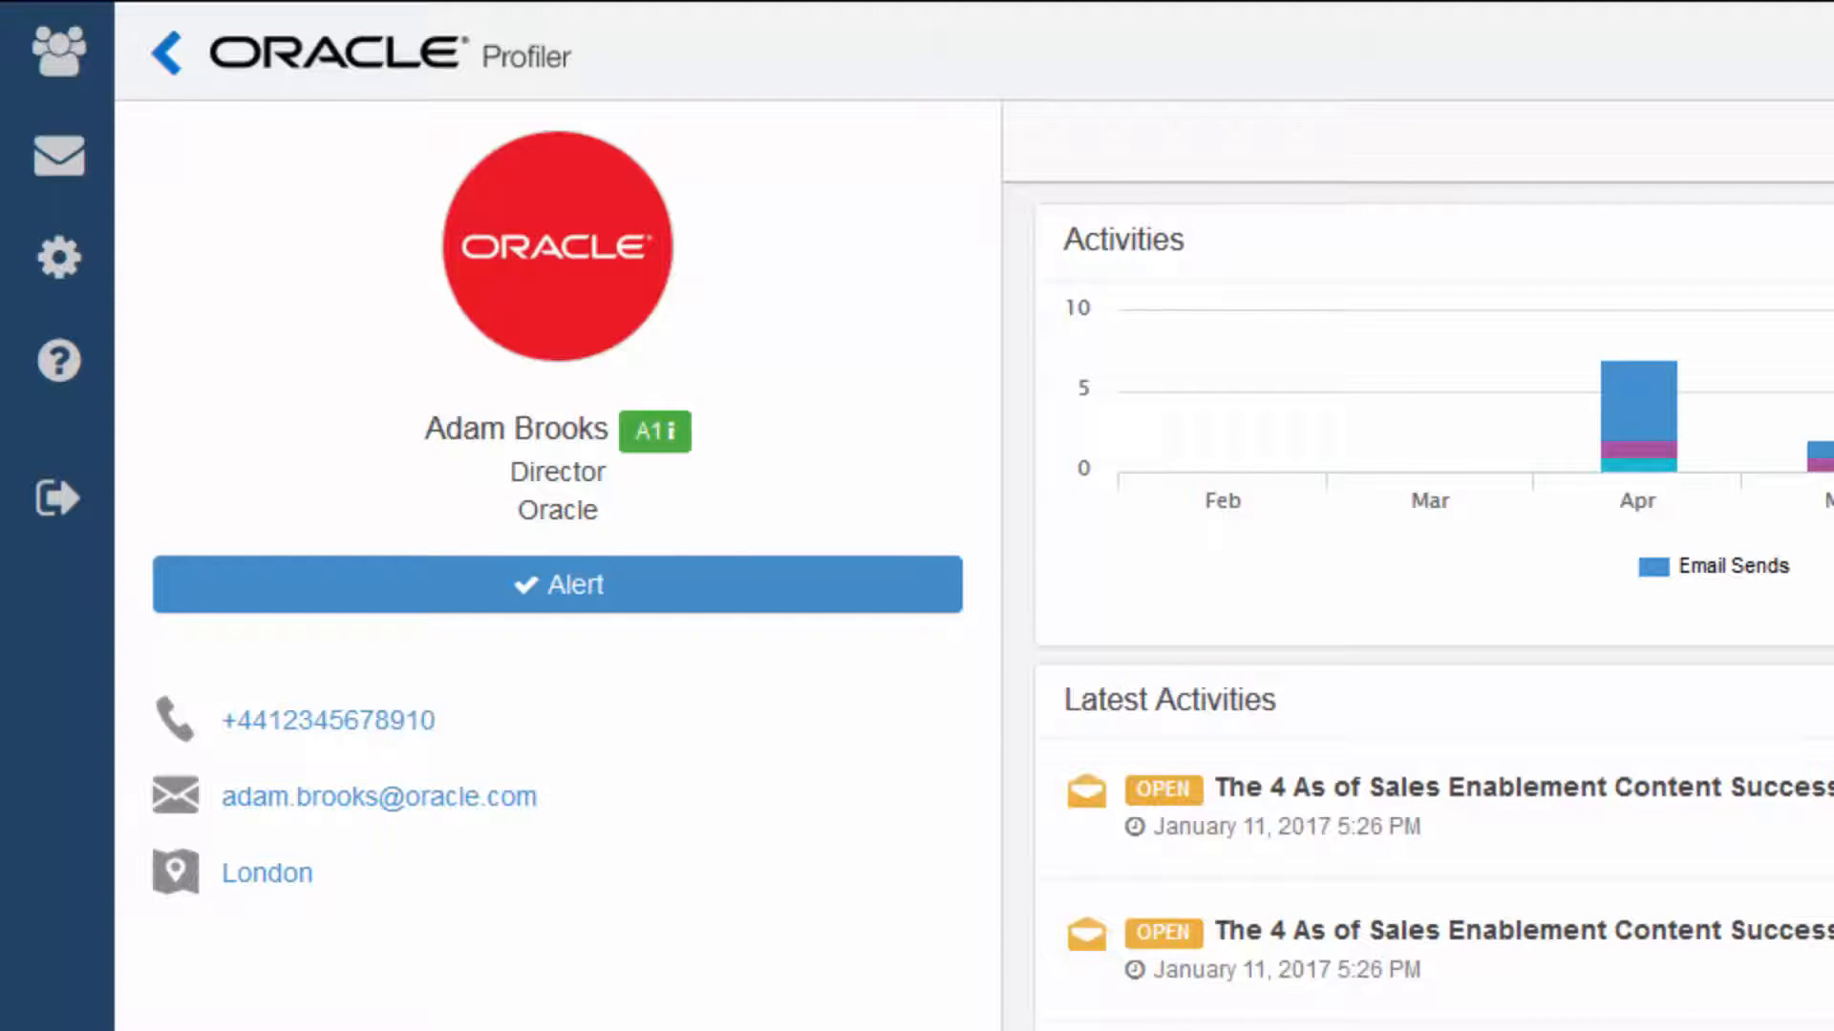
{"action": "left_click", "coordinate": [57, 154]}
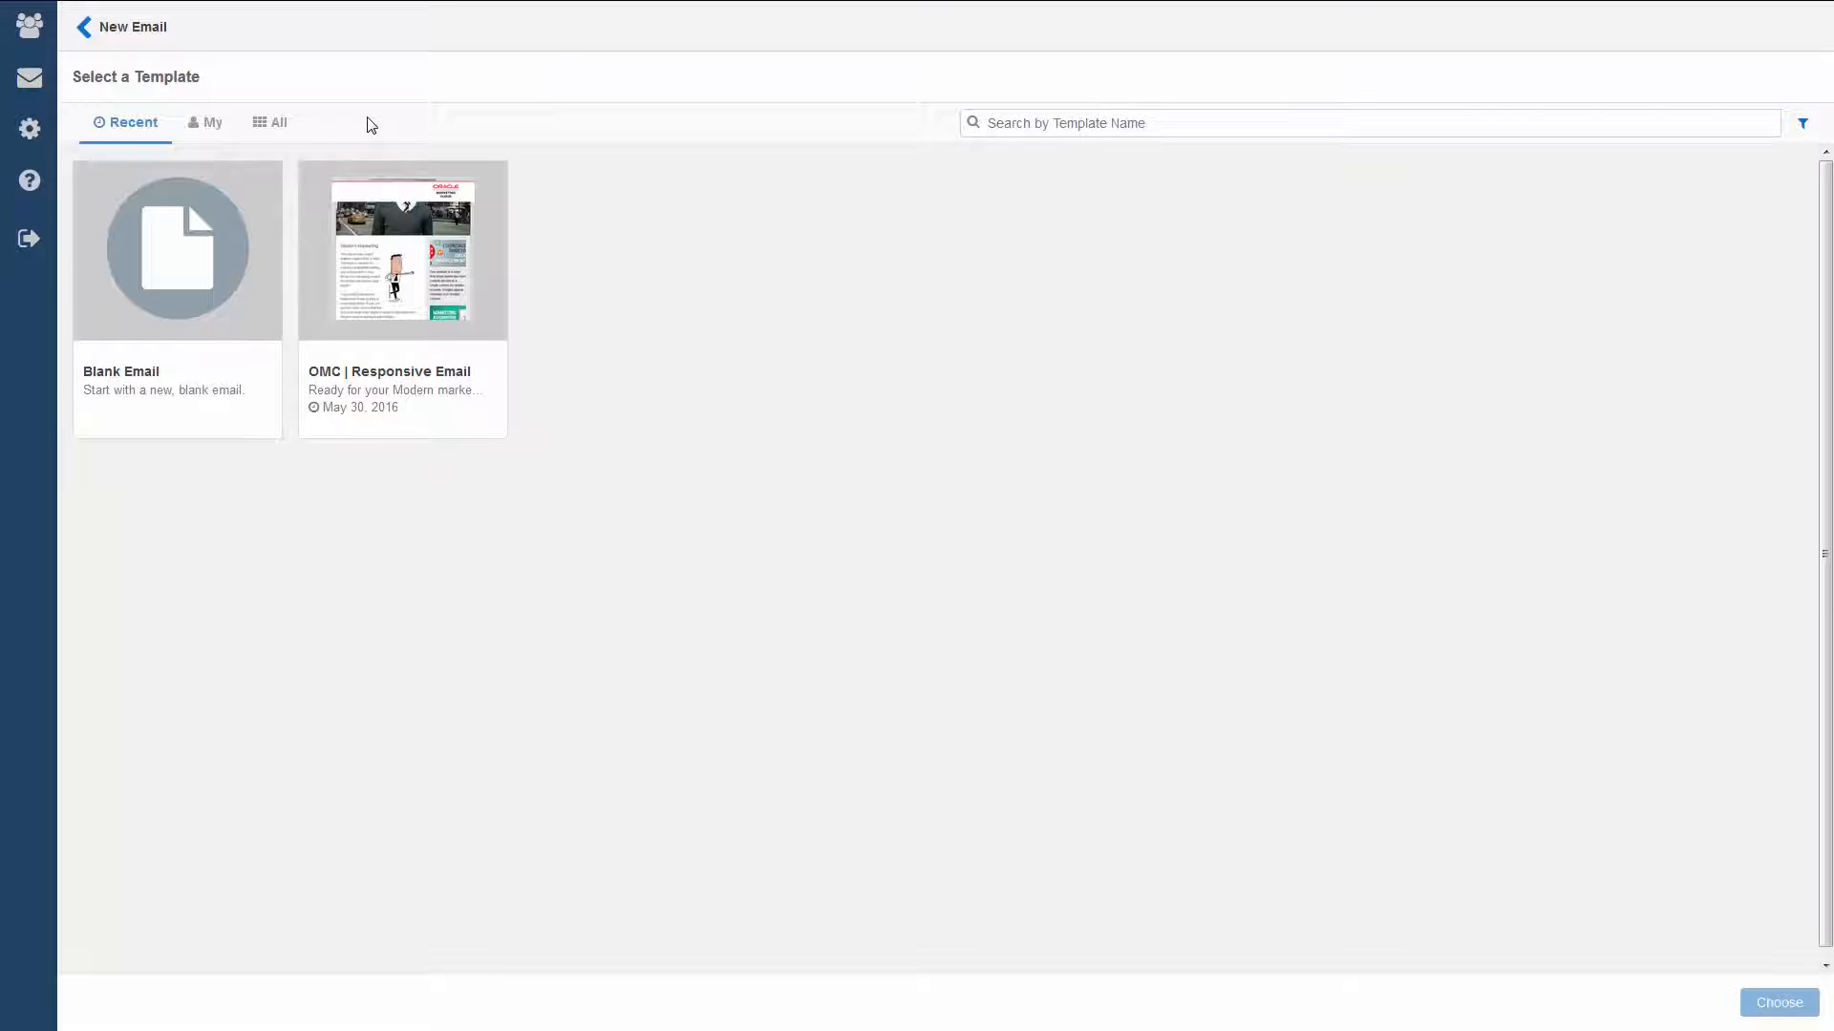
Step: Show all templates and search 'omc' to load OMC | Responsive Email
{"action": "left_click", "coordinate": [270, 121]}
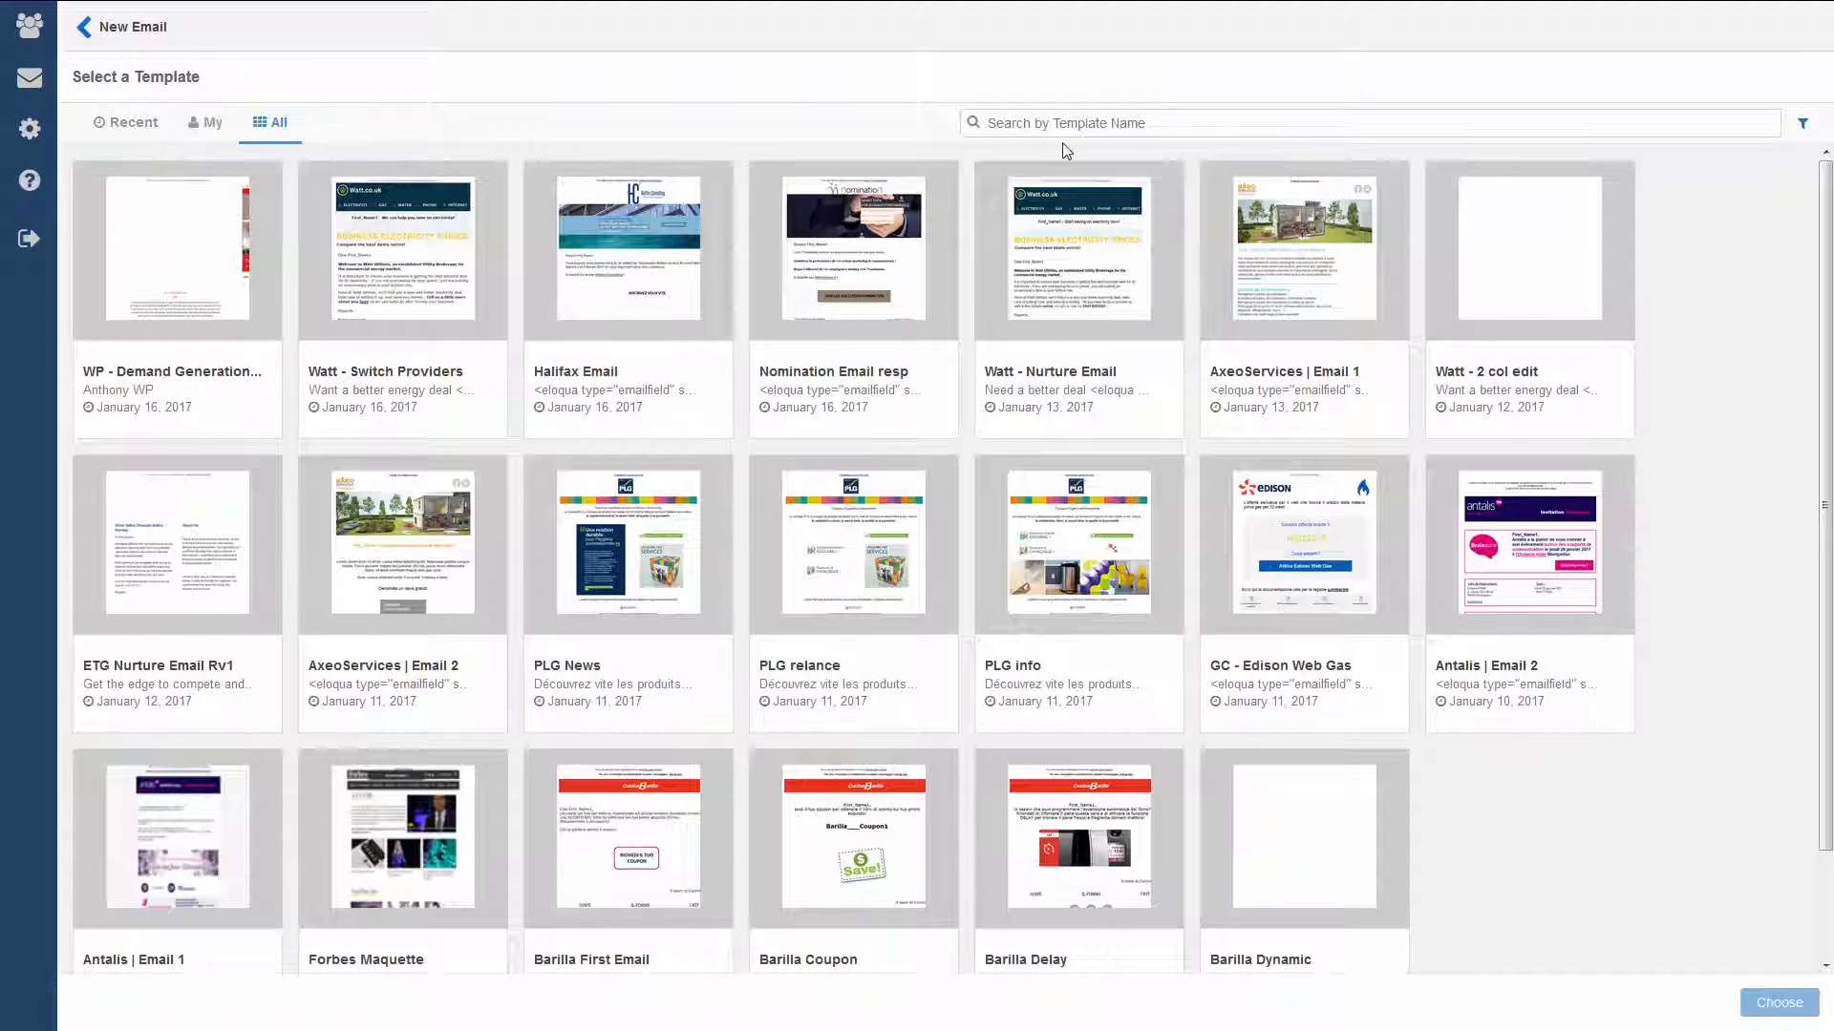
{"action": "type", "text": "omc"}
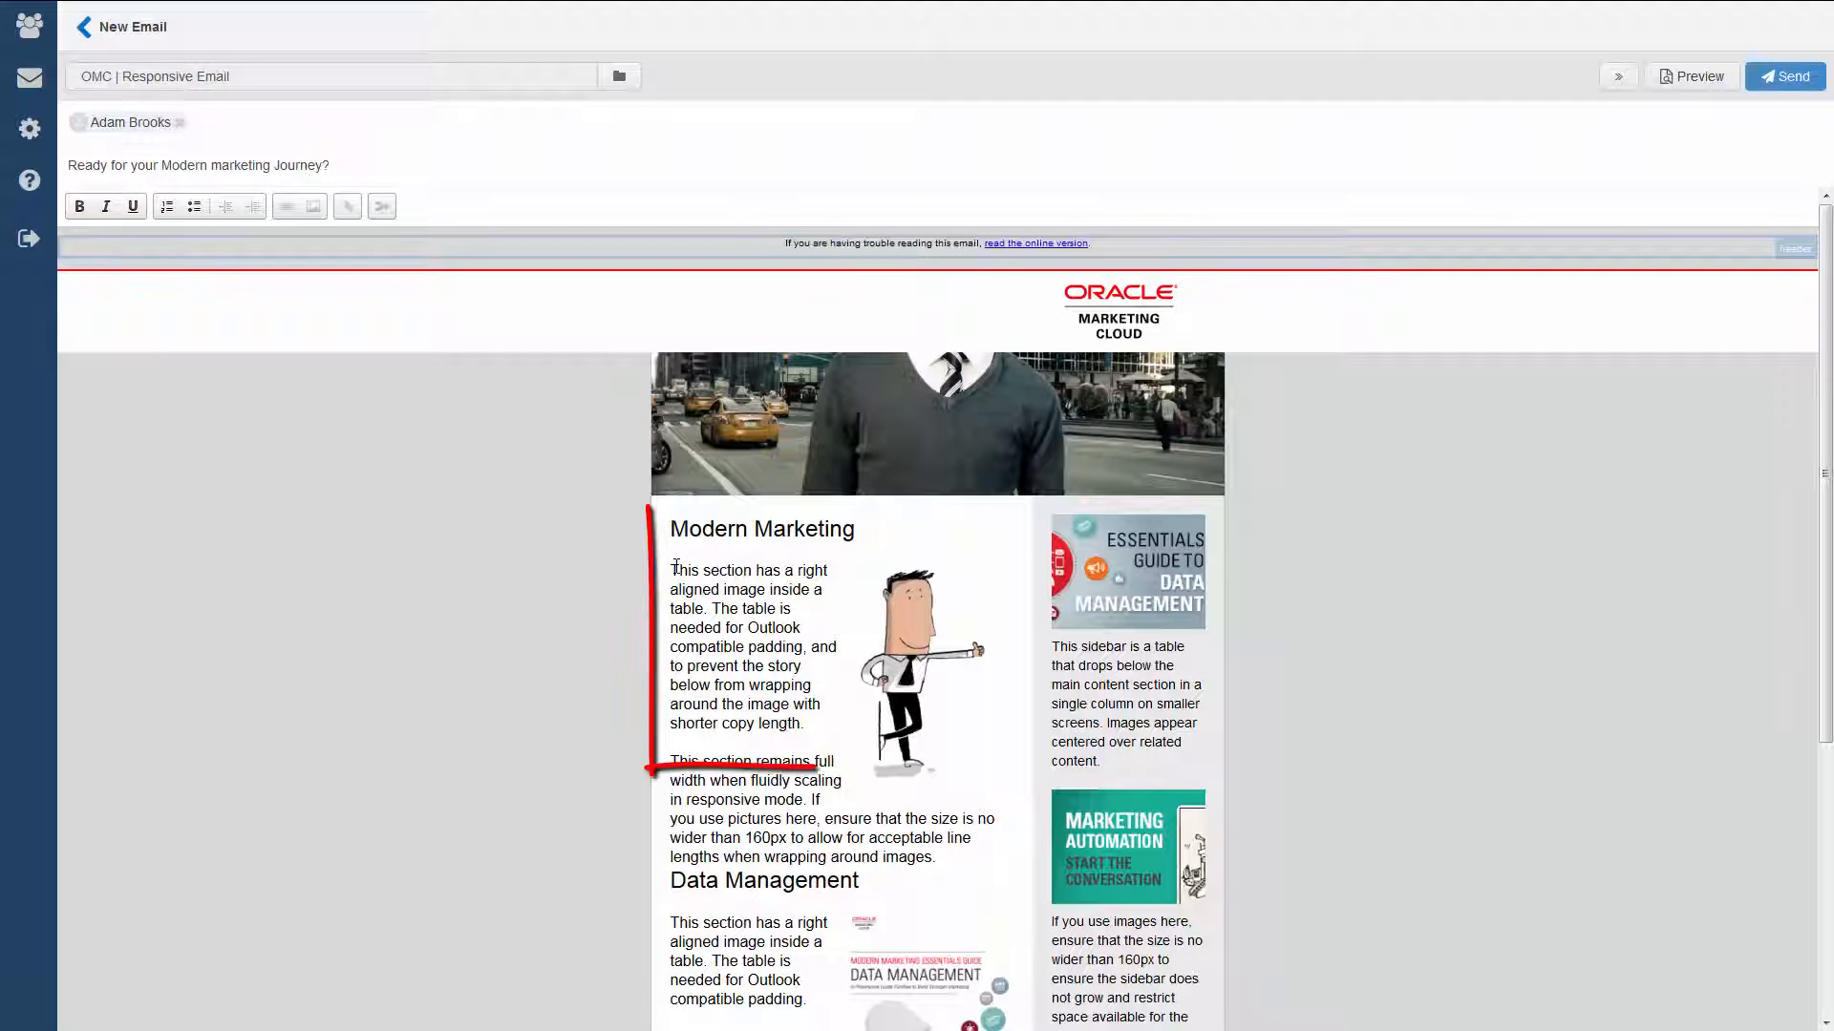
Step: Add a 'Hello!' greeting above the Modern Marketing text and bring up the attachment picker
{"action": "type", "text": "Hello!"}
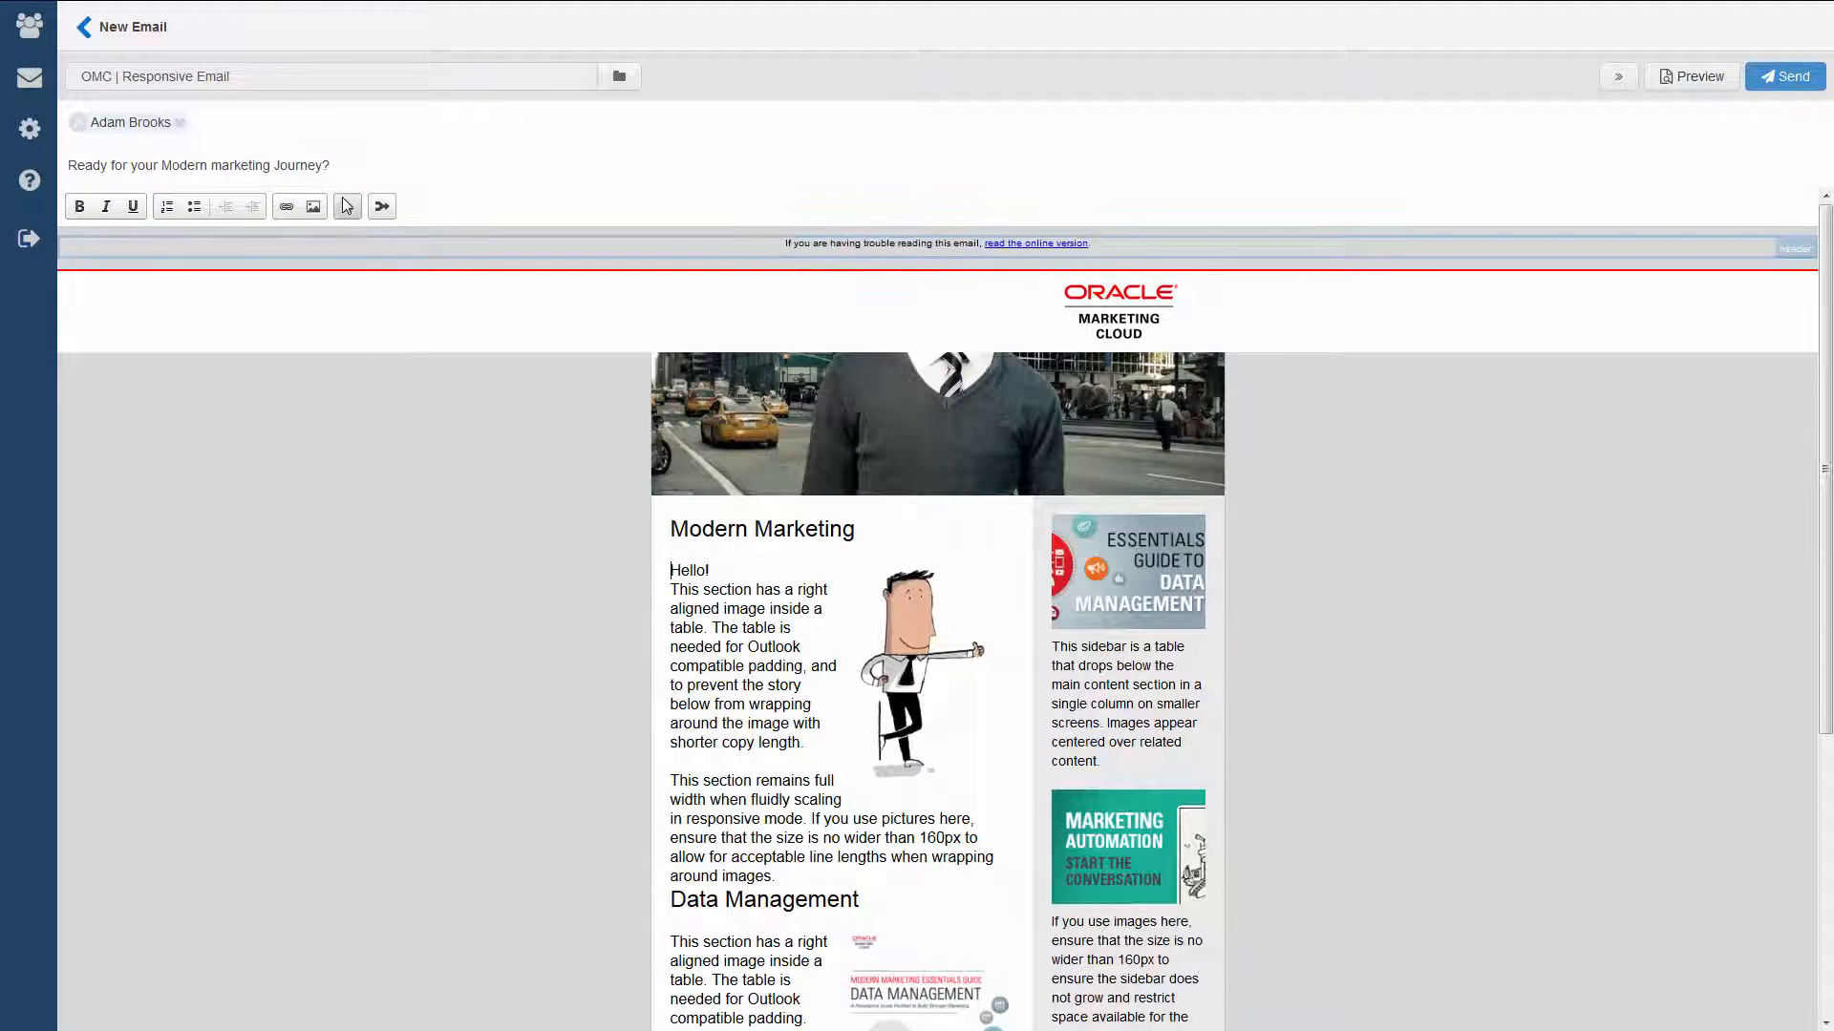
{"action": "left_click", "coordinate": [312, 206]}
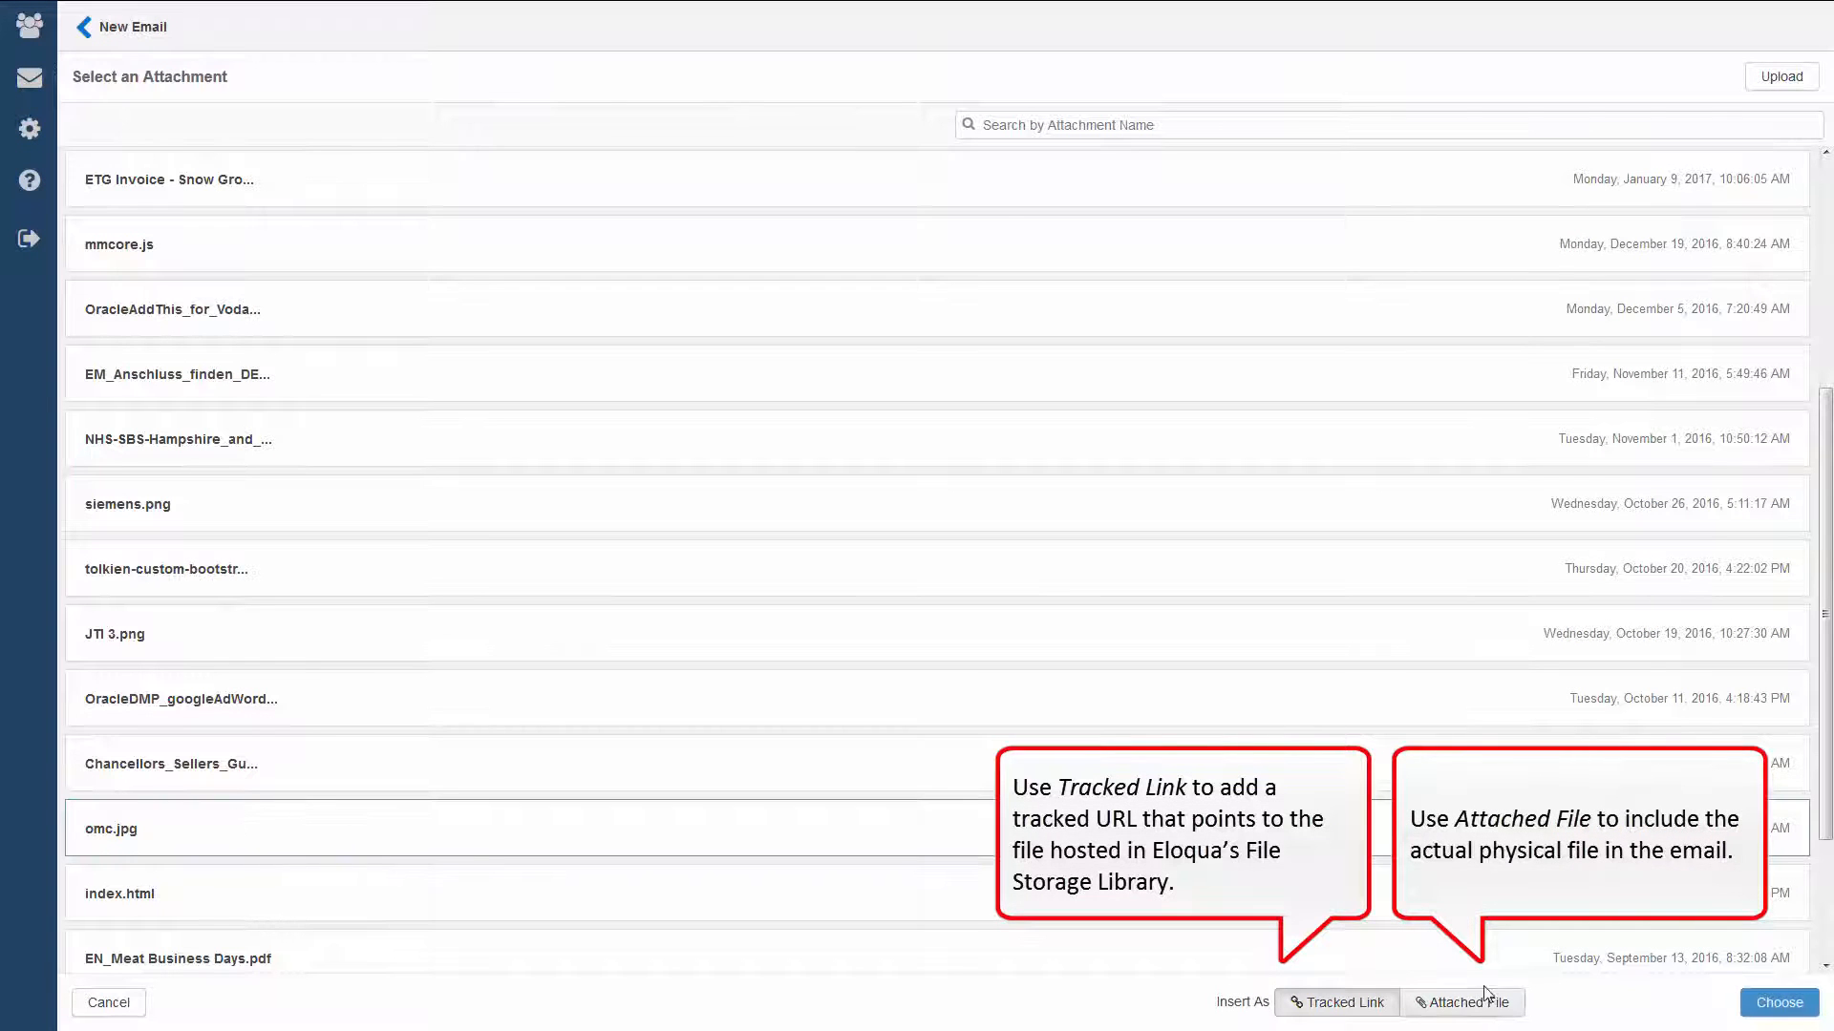
{"action": "left_click", "coordinate": [1776, 1002]}
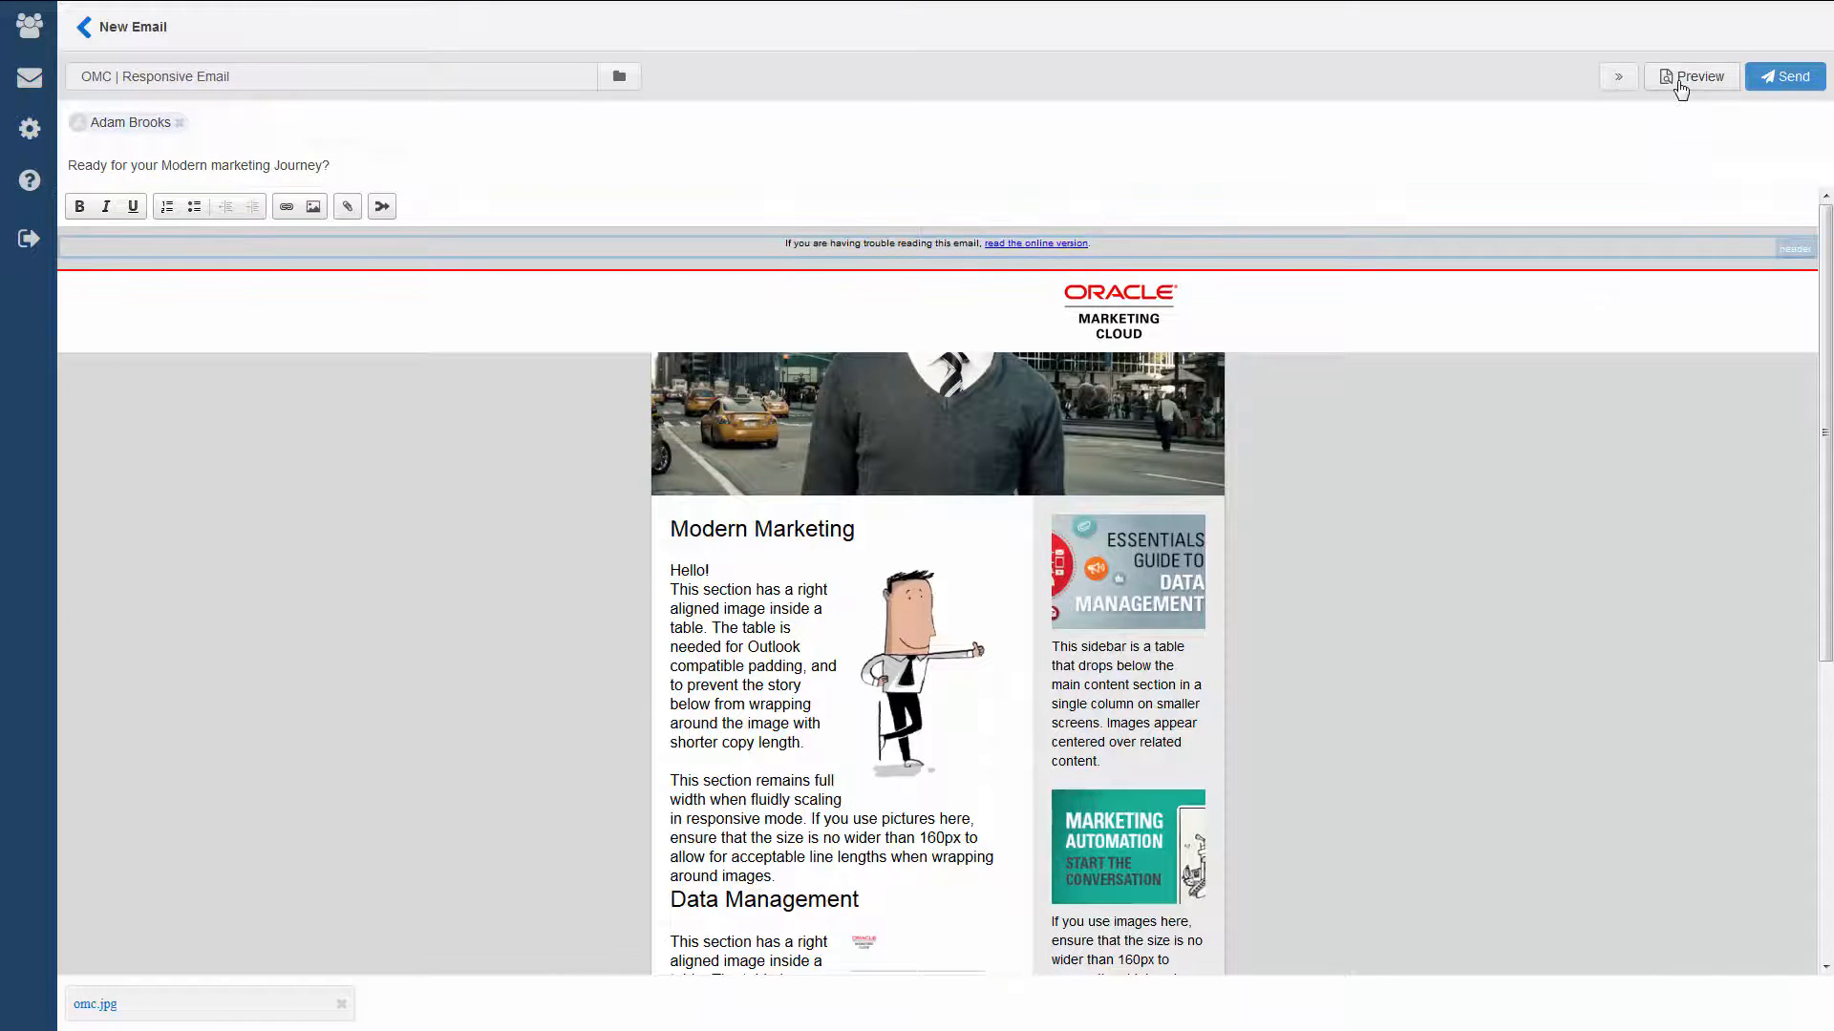
{"action": "left_click", "coordinate": [1690, 77]}
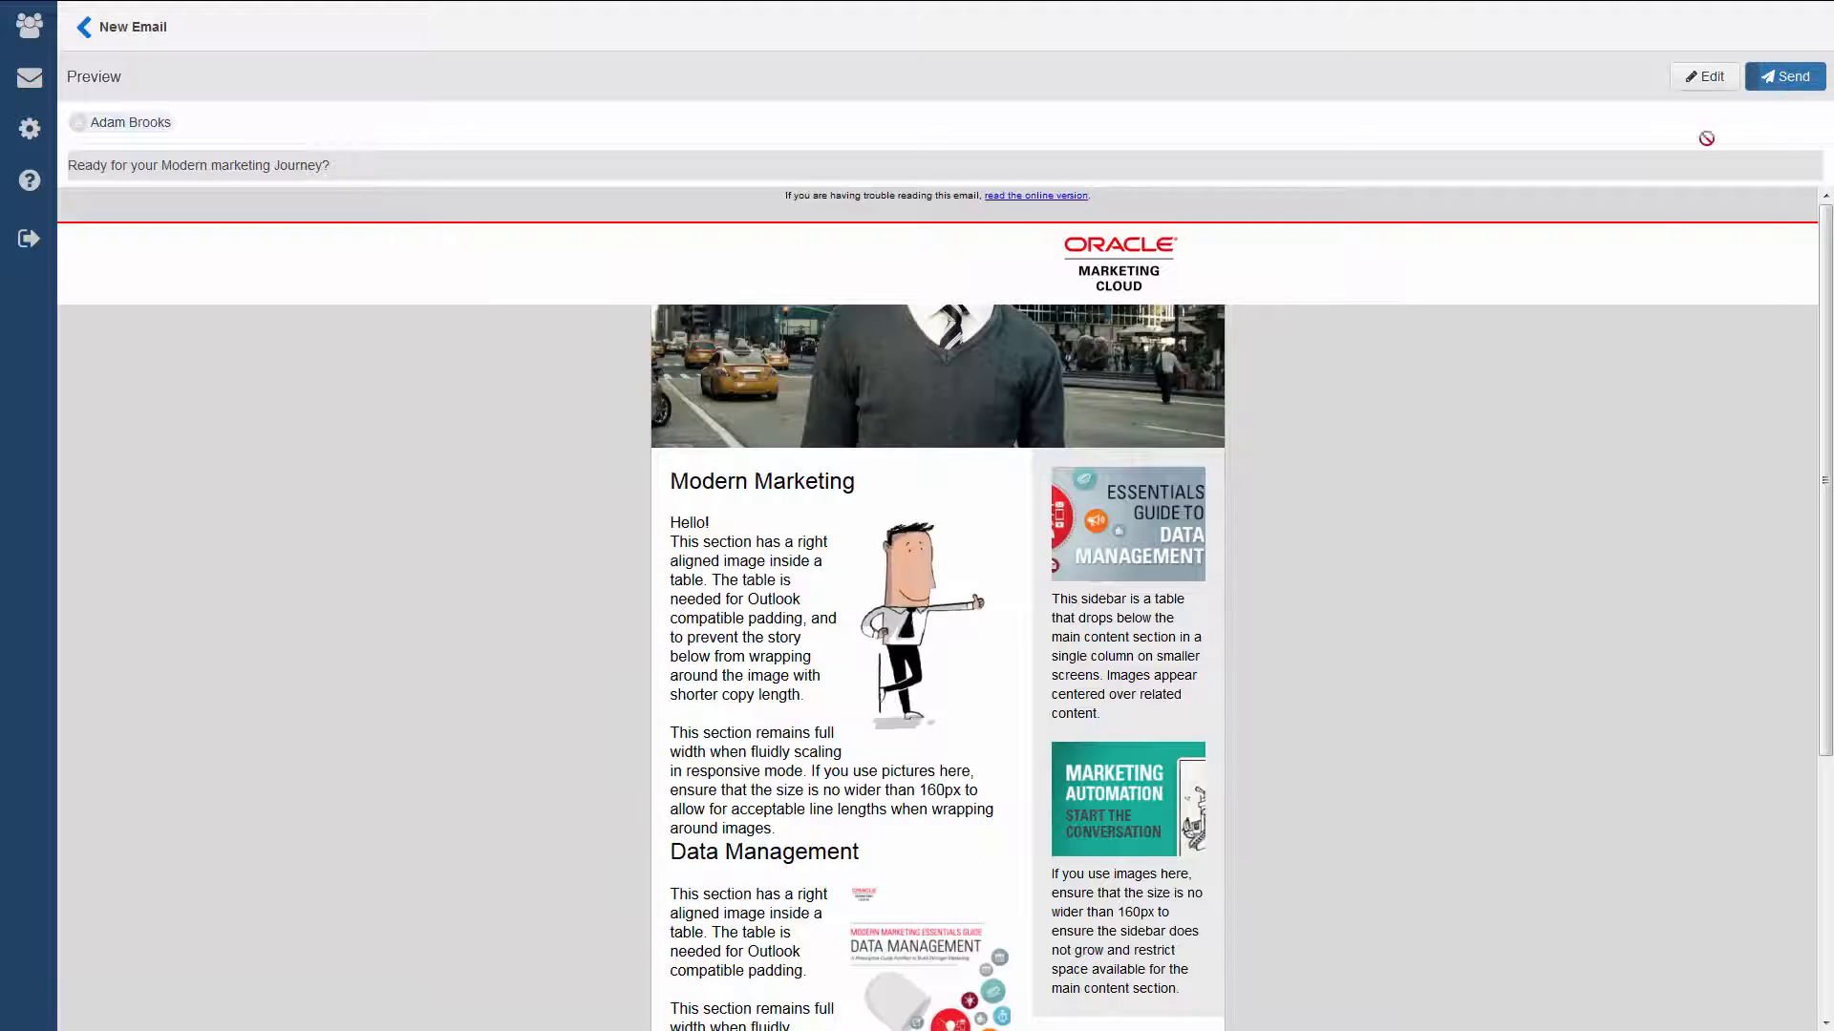
{"action": "left_click", "coordinate": [1783, 77]}
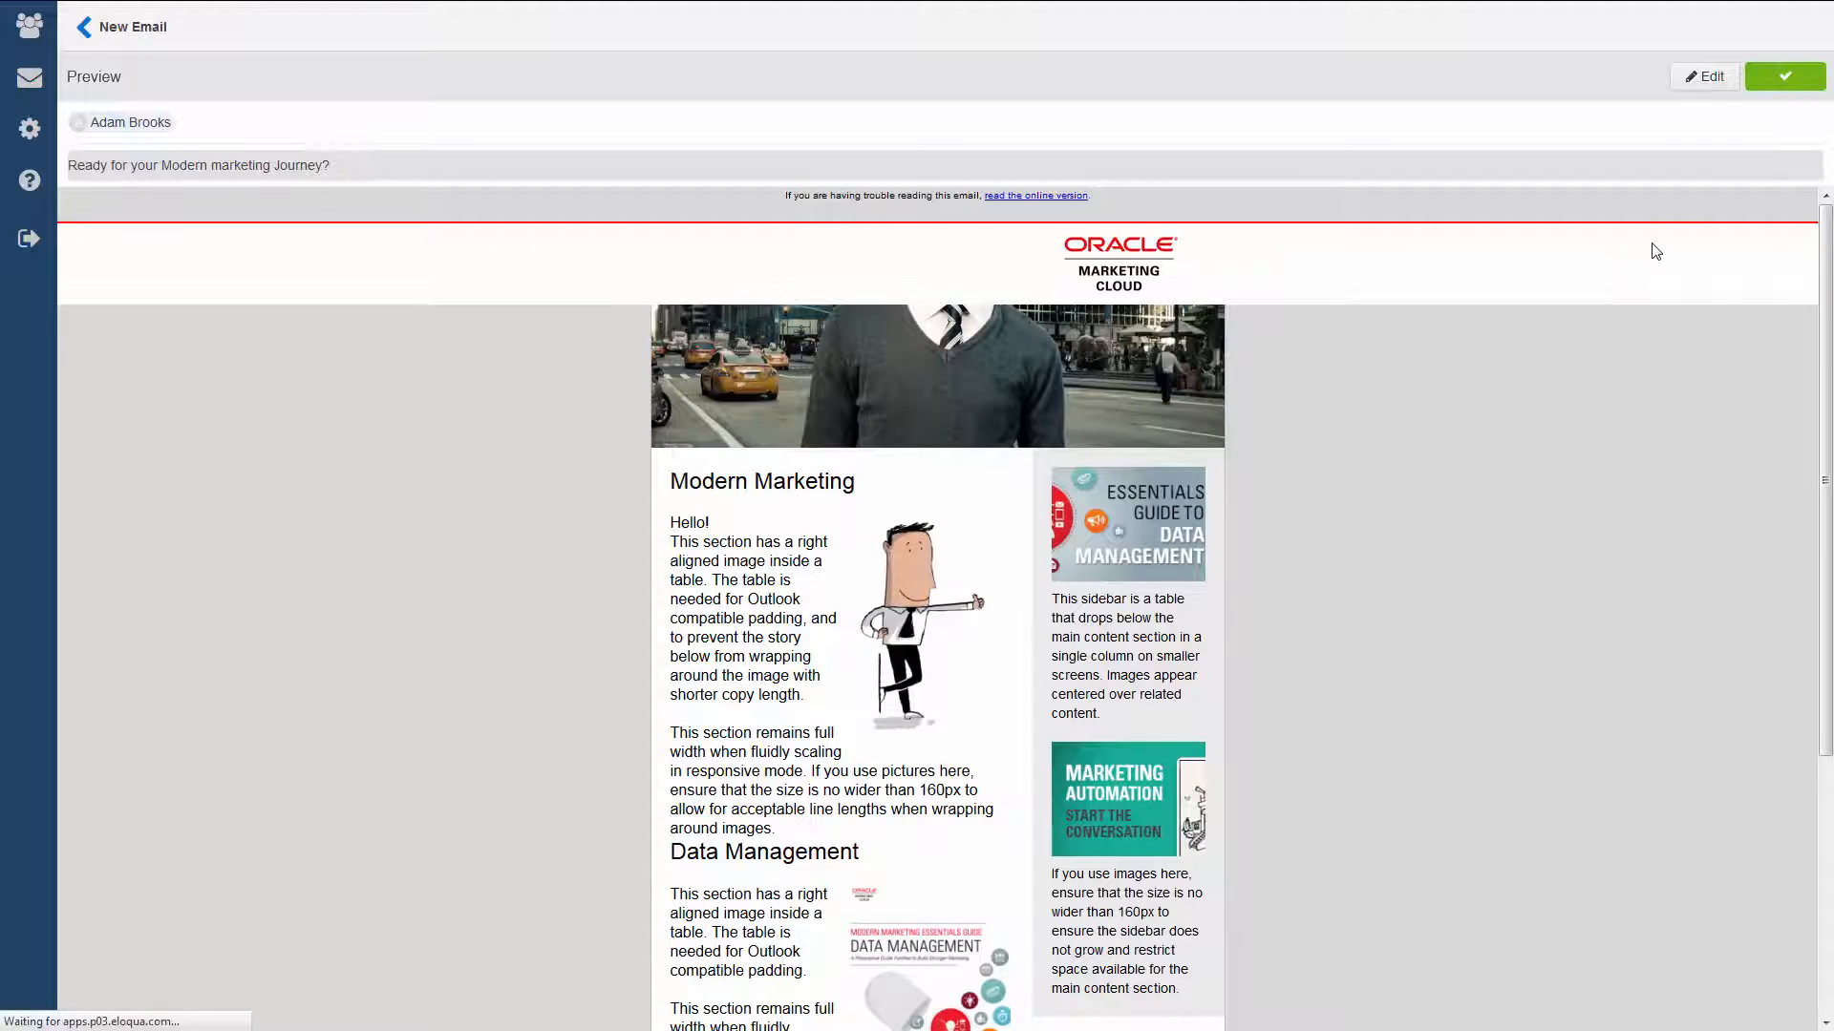
{"action": "left_click", "coordinate": [1703, 77]}
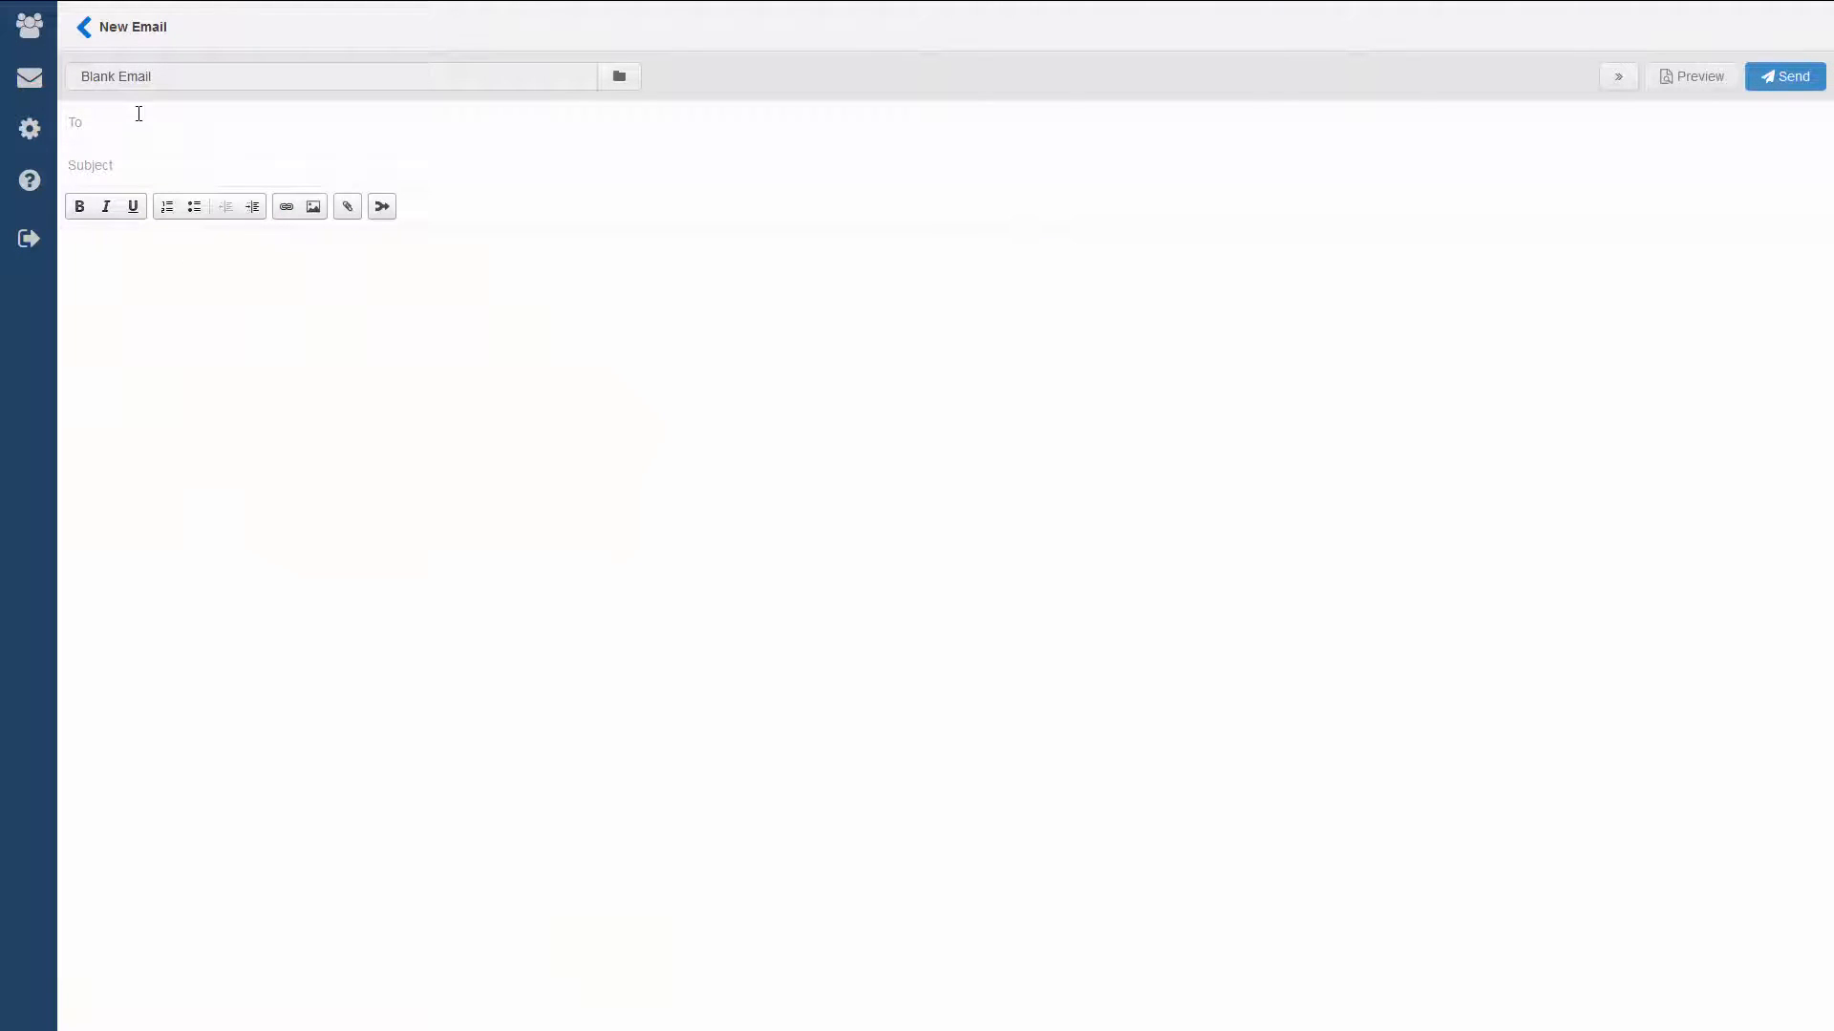
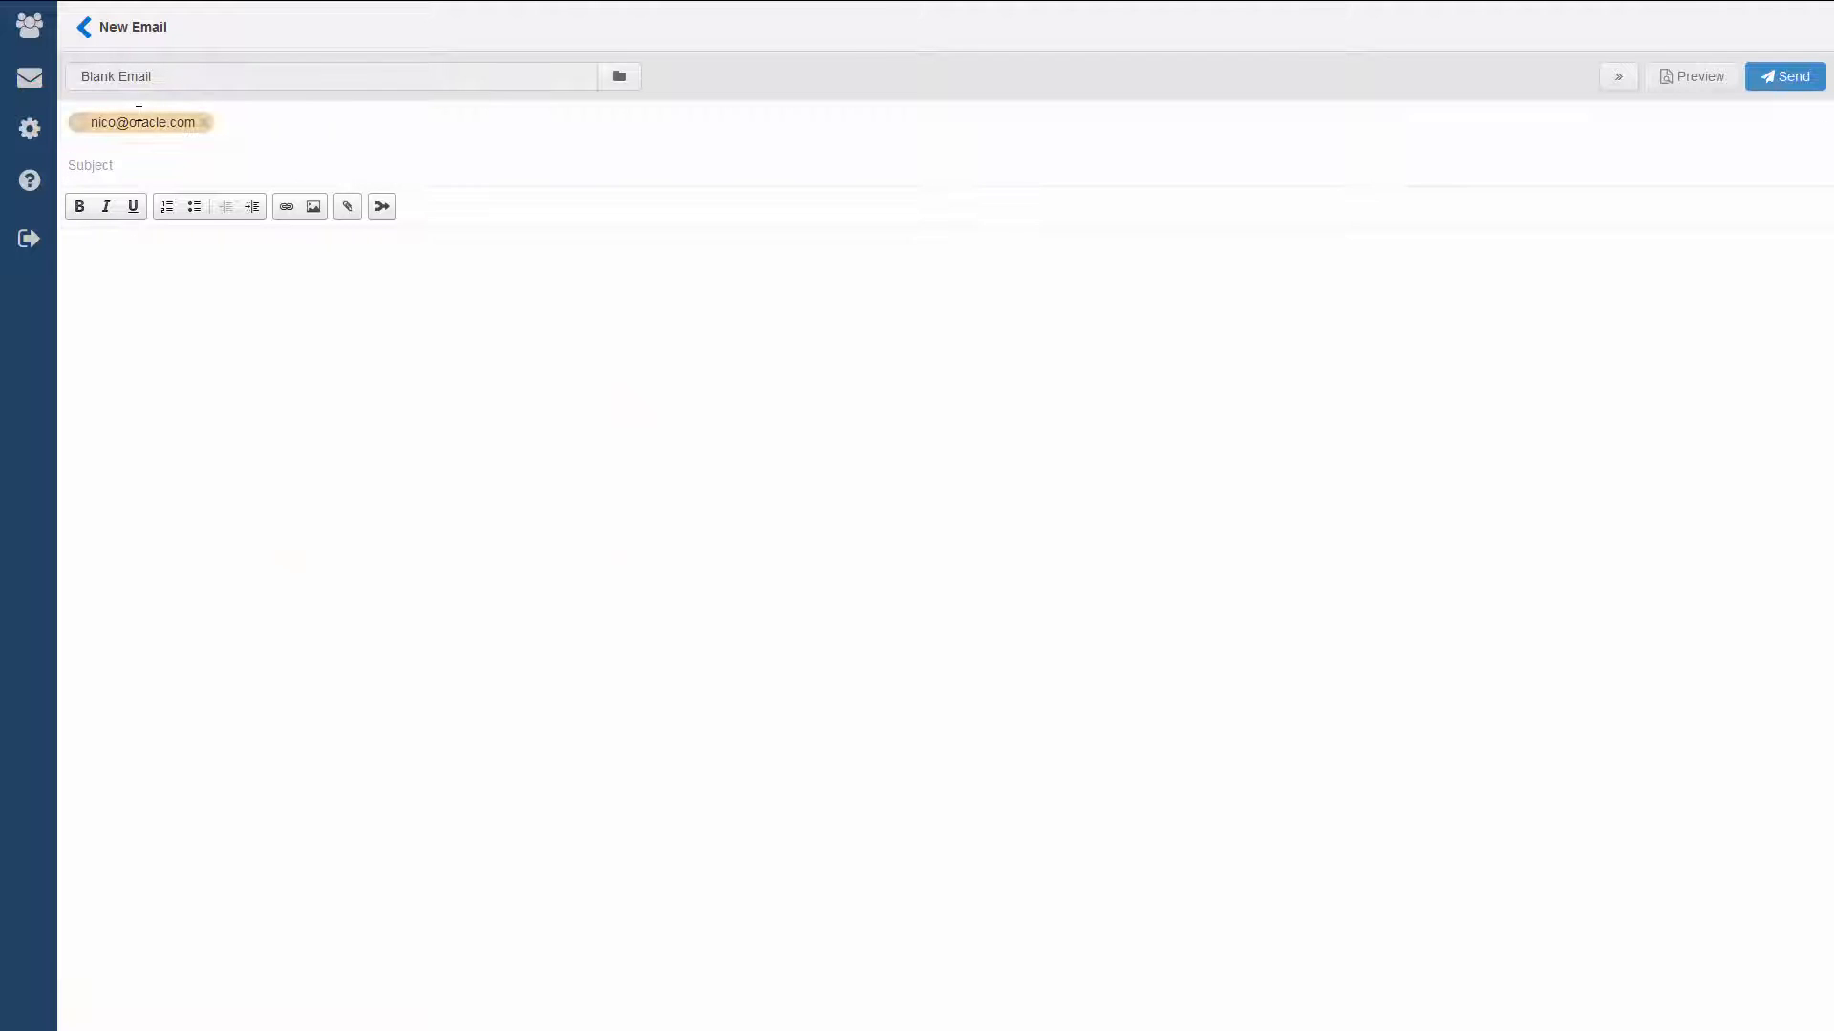
{"action": "type", "text": "Thank you for attending the webinar!"}
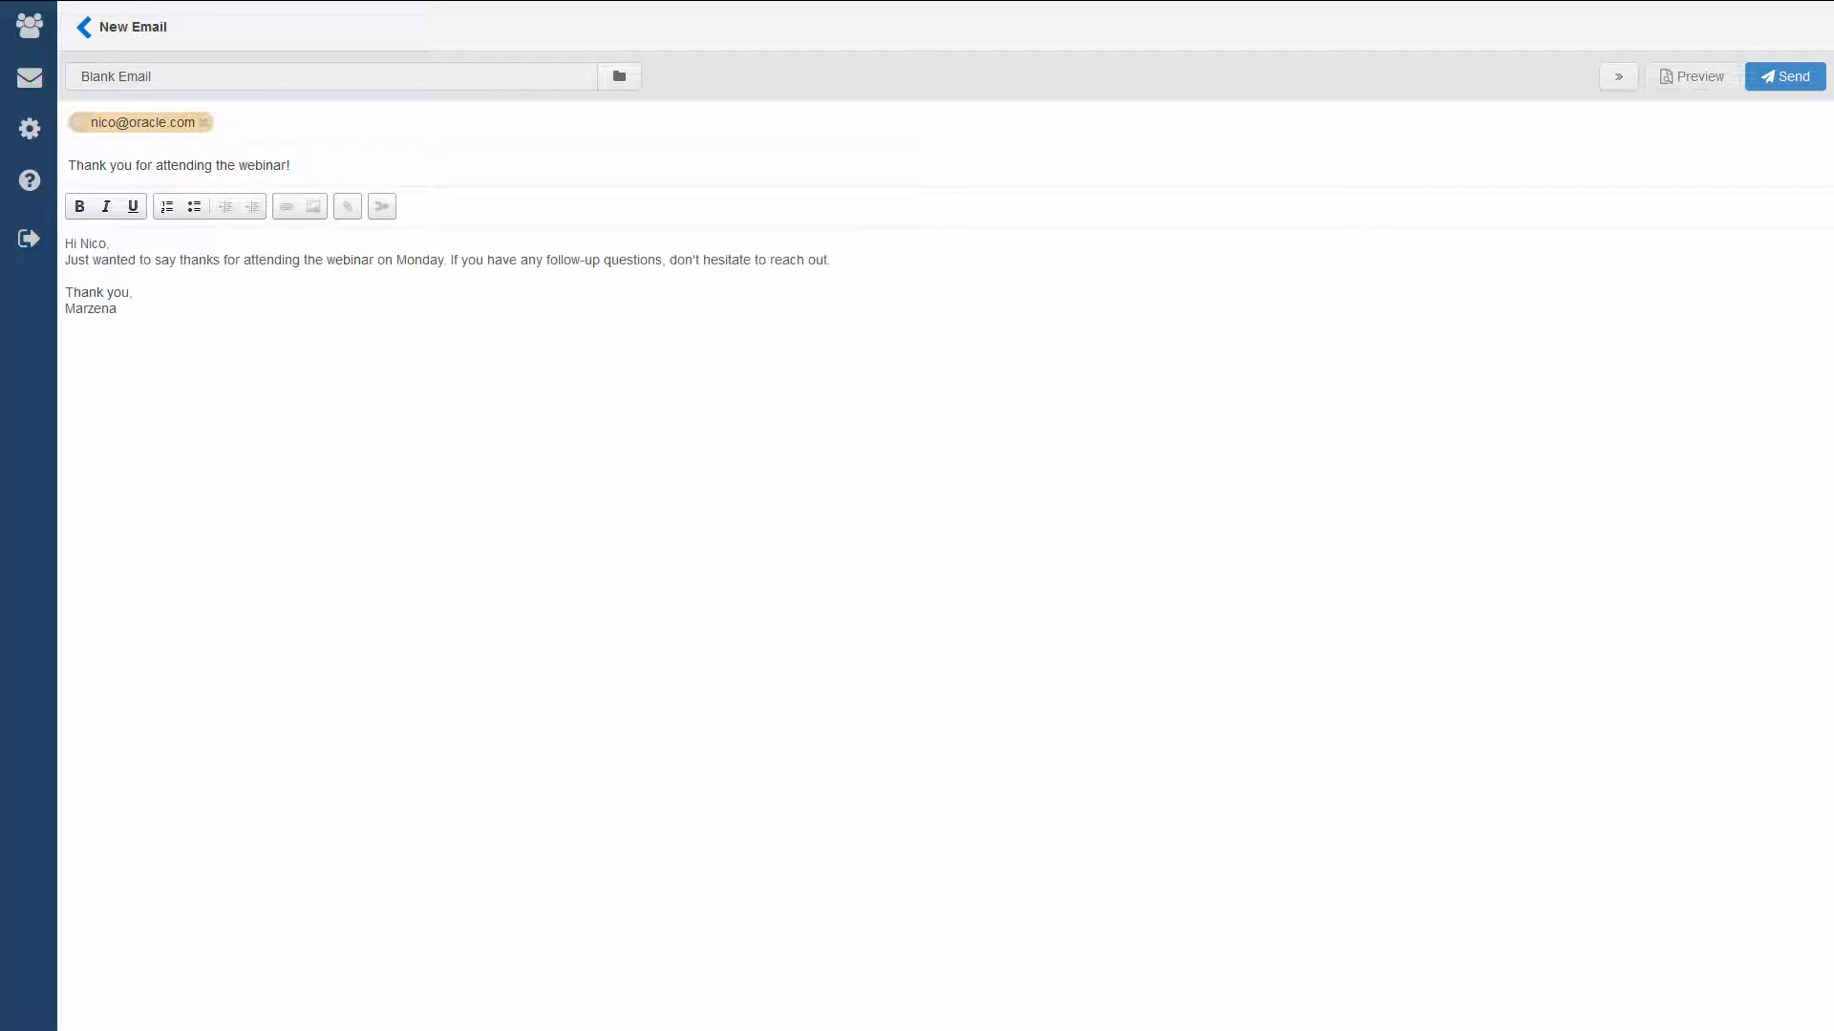
{"action": "left_click", "coordinate": [1617, 76]}
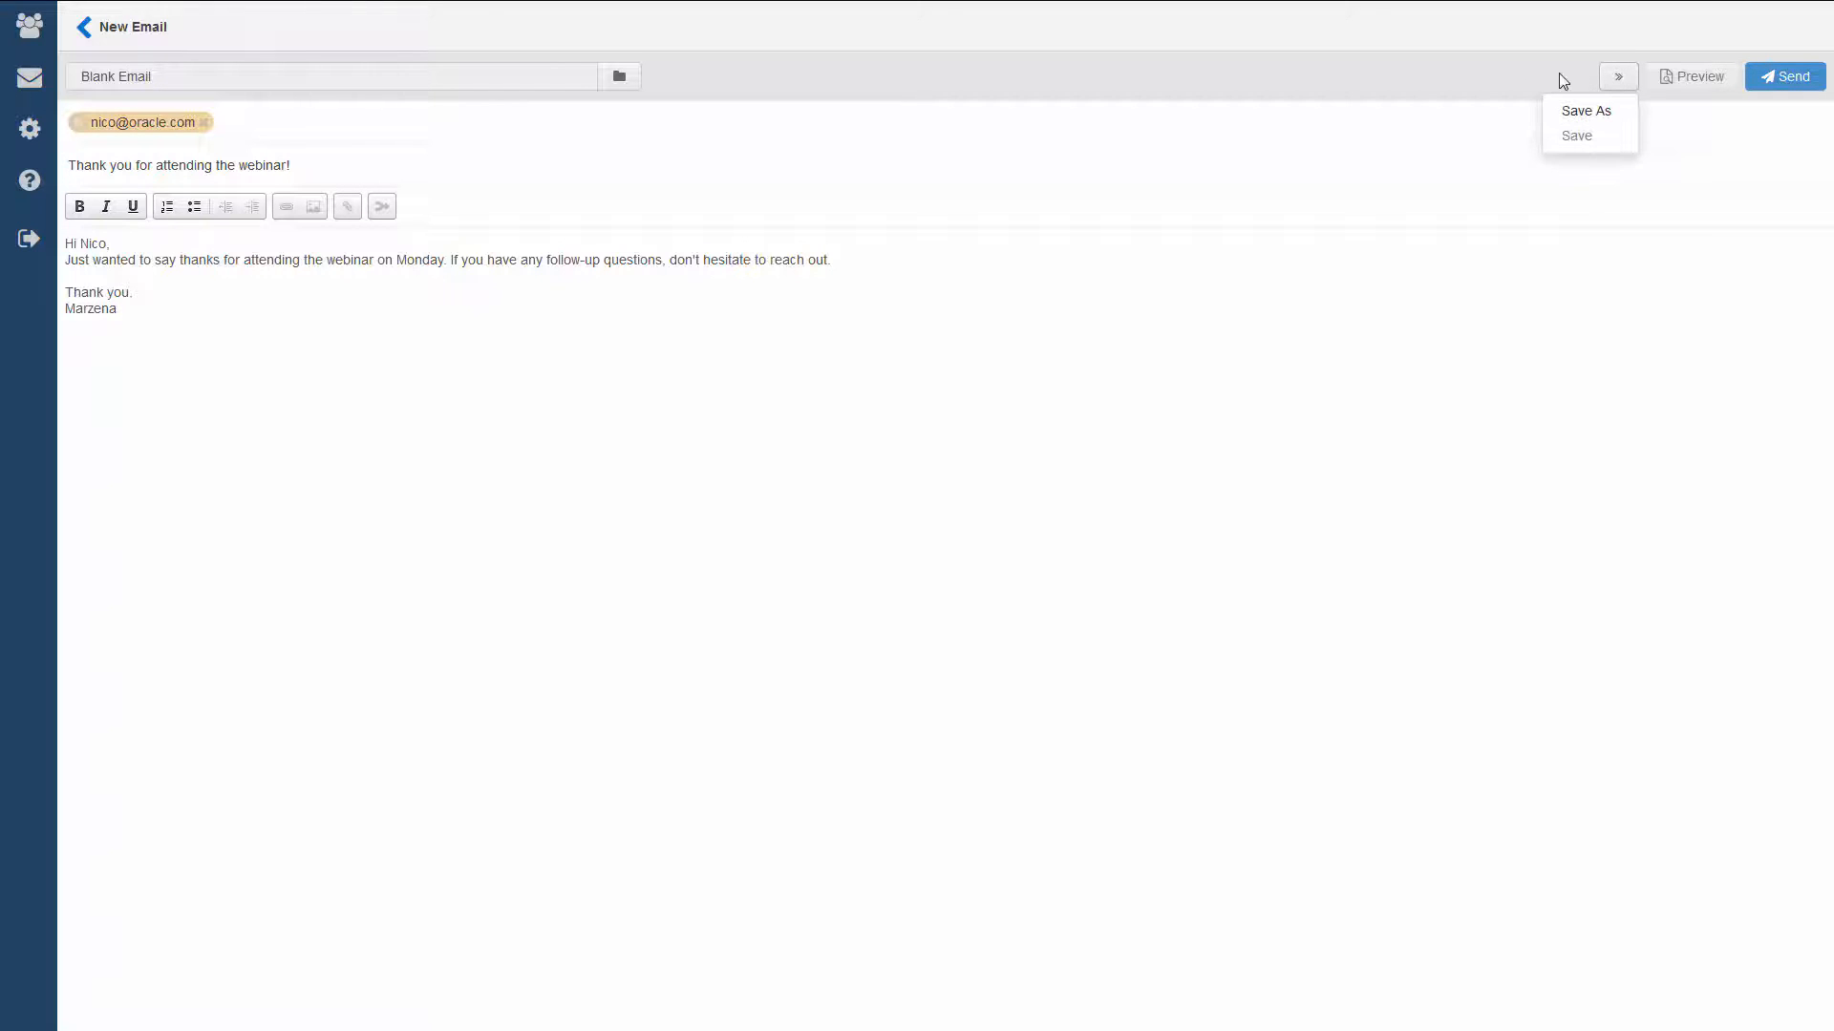
{"action": "left_click", "coordinate": [1585, 110]}
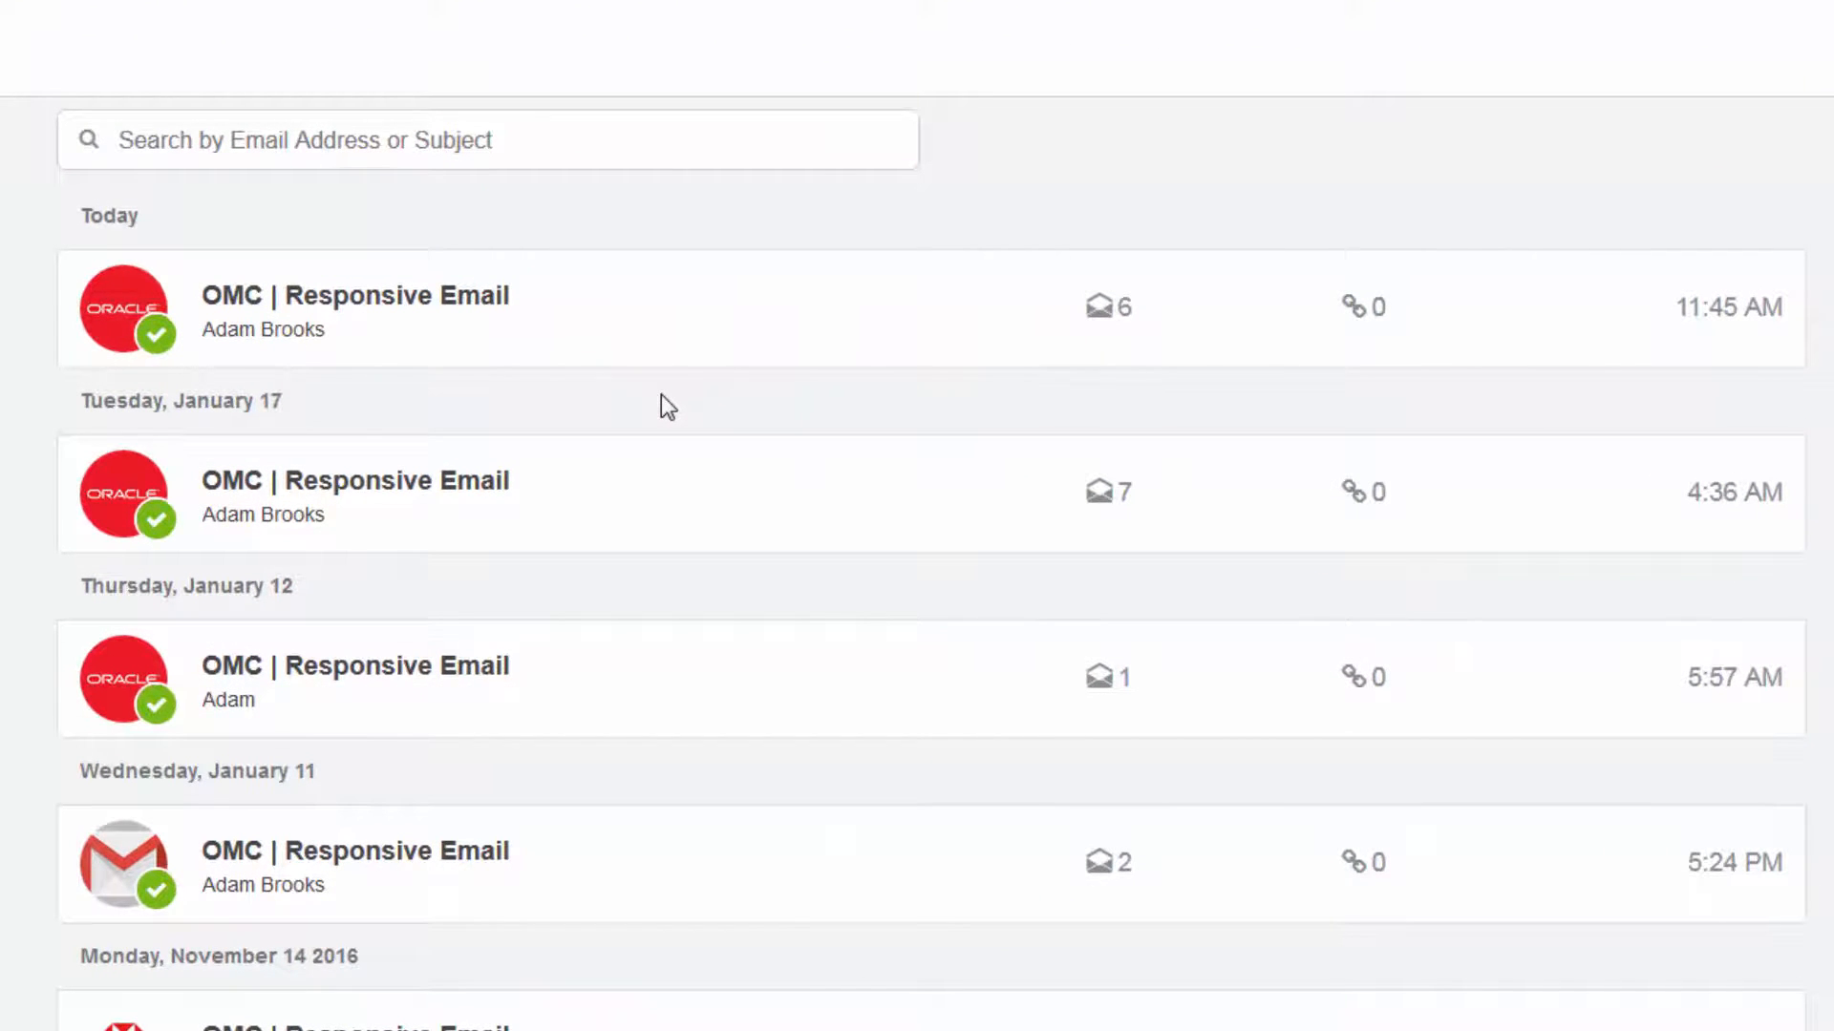
Step: Review today's sent OMC | Responsive Email, then return to the recently viewed contacts
{"action": "left_click_drag", "start_coordinate": [772, 591], "coordinate": [877, 485]}
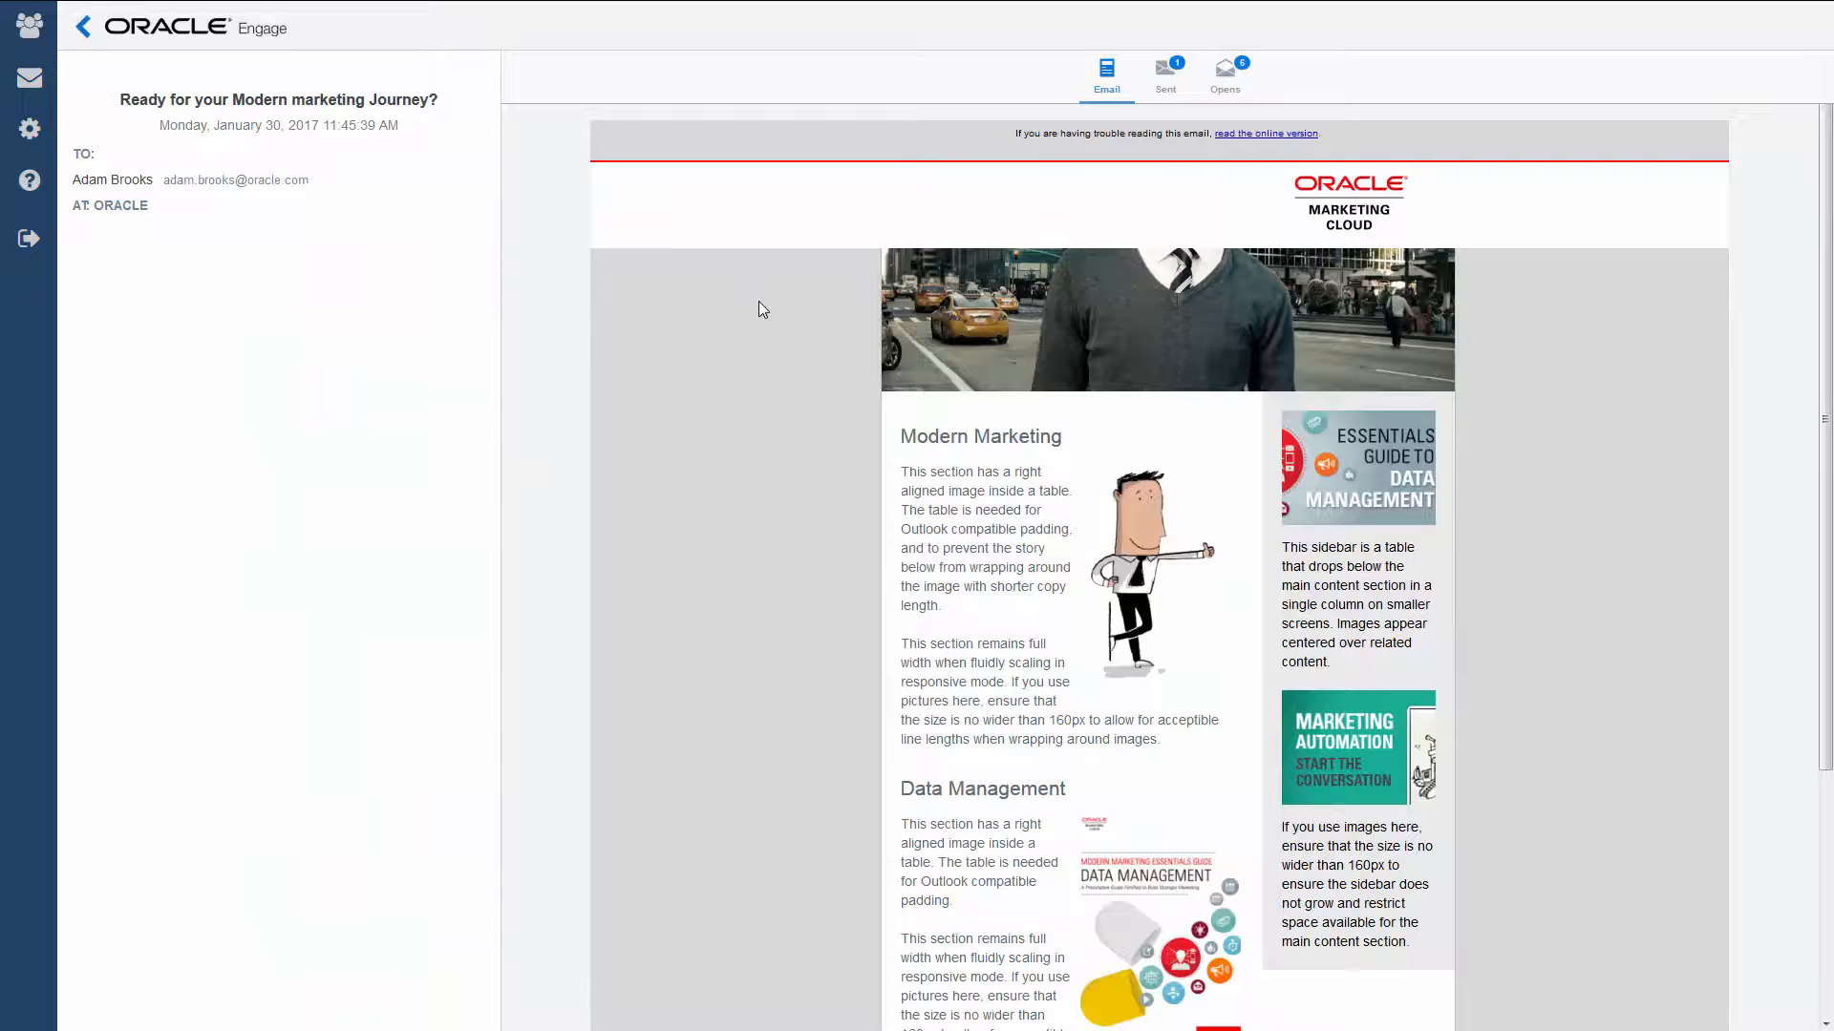
{"action": "mouse_move", "coordinate": [637, 280]}
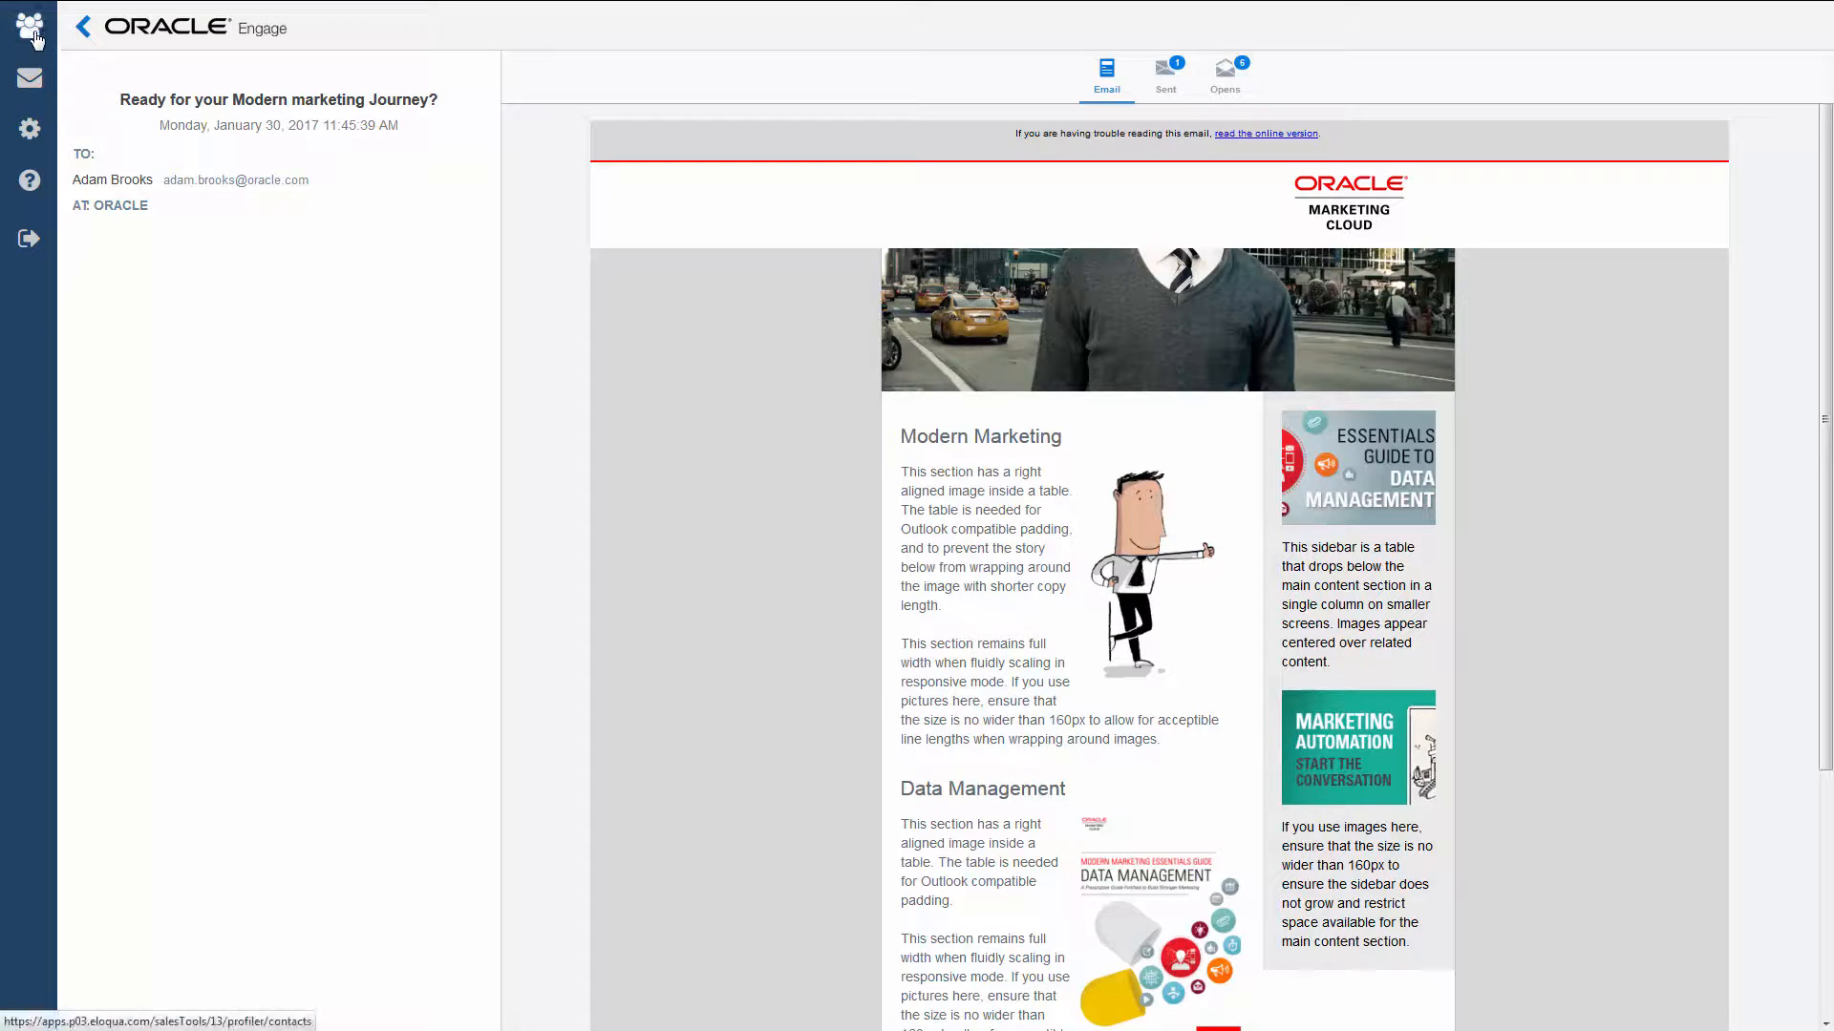
{"action": "left_click", "coordinate": [30, 25]}
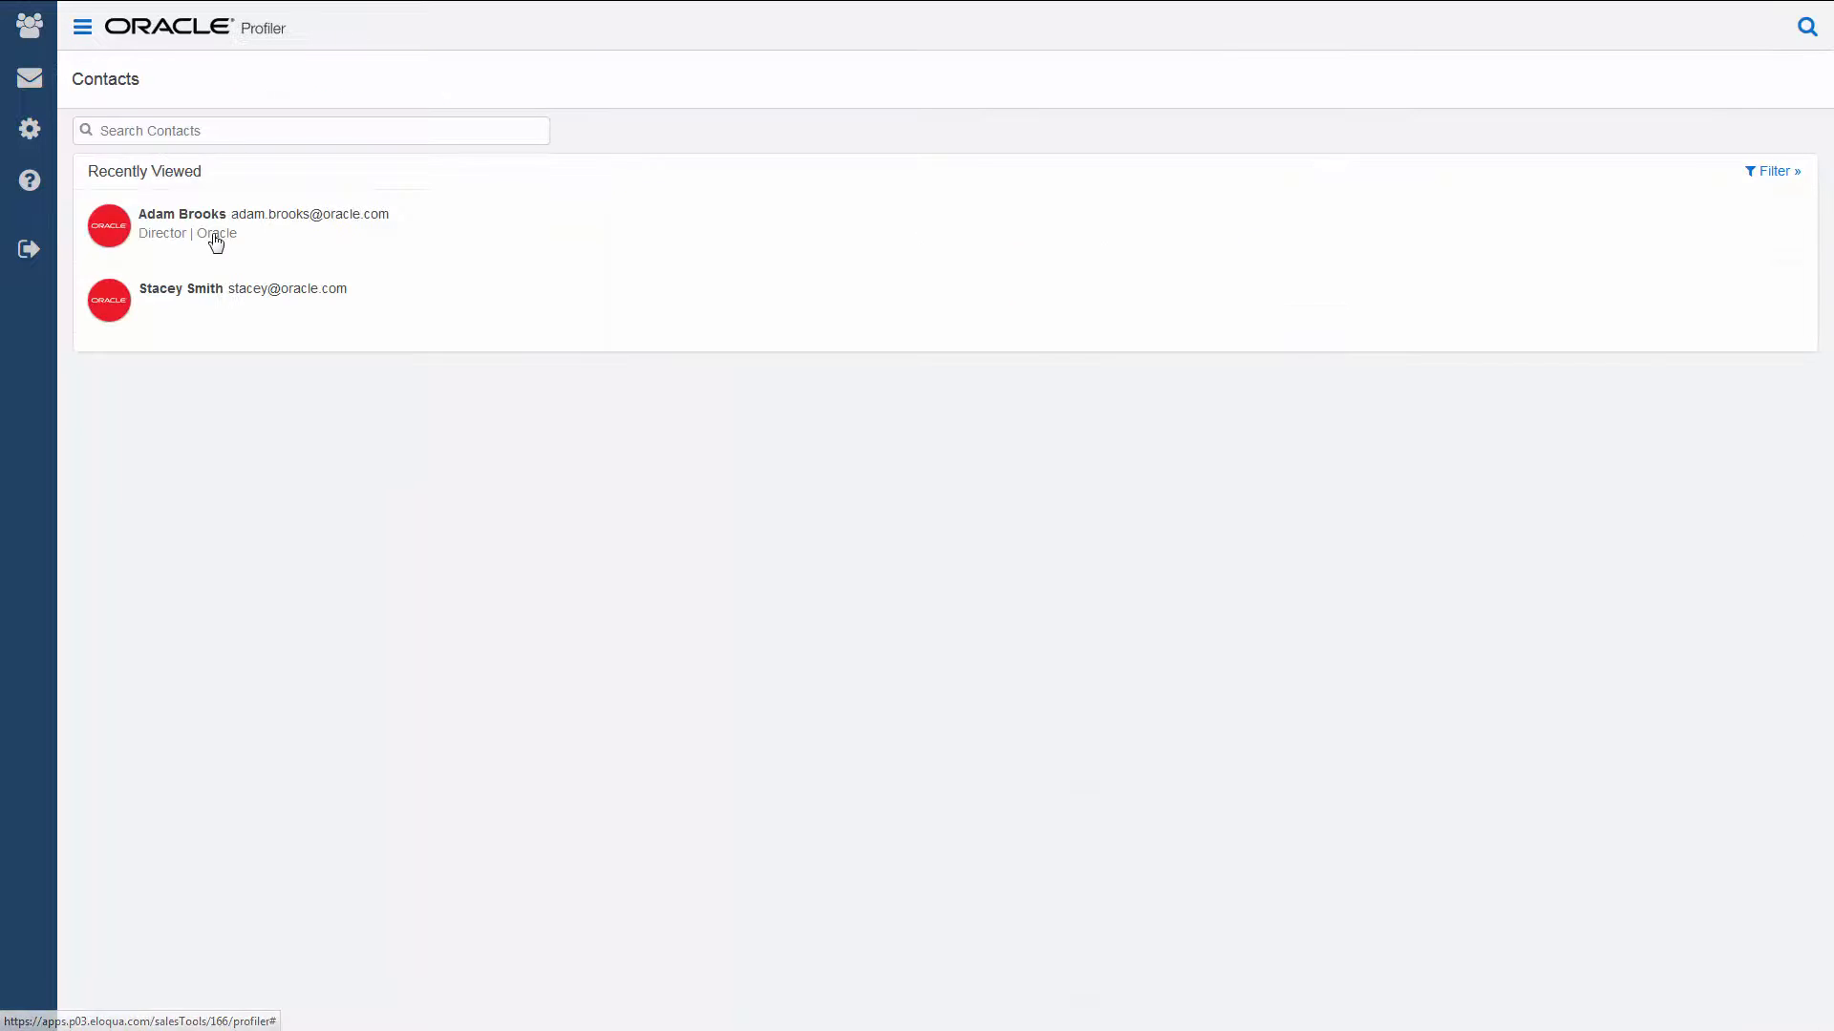